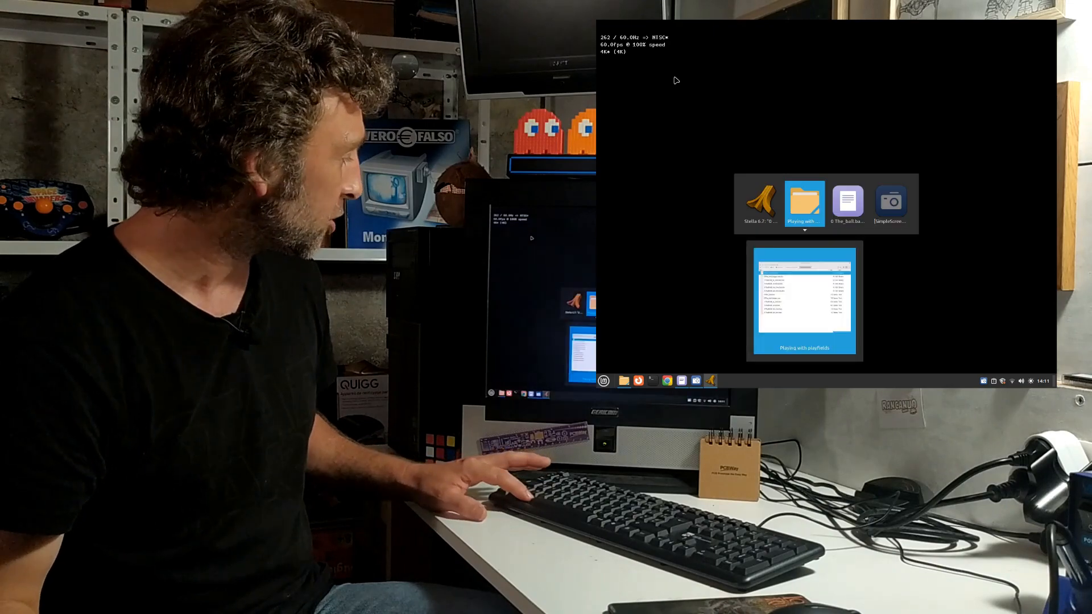
- Switch from Stella back to the Xed window showing 0 The_ball.bas joystick code
double_click(804, 203)
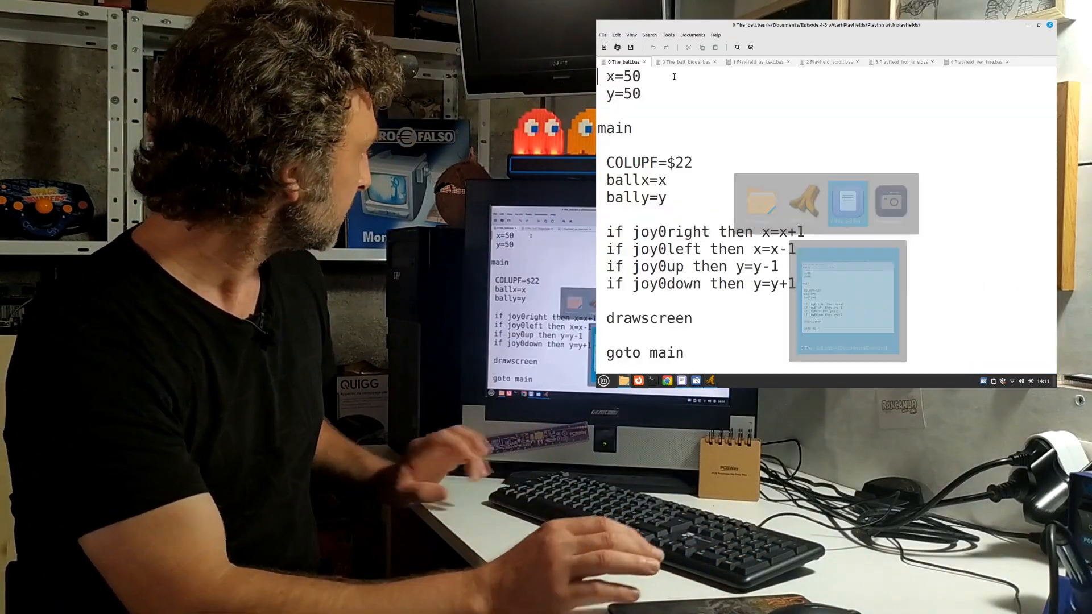
left_click(685, 61)
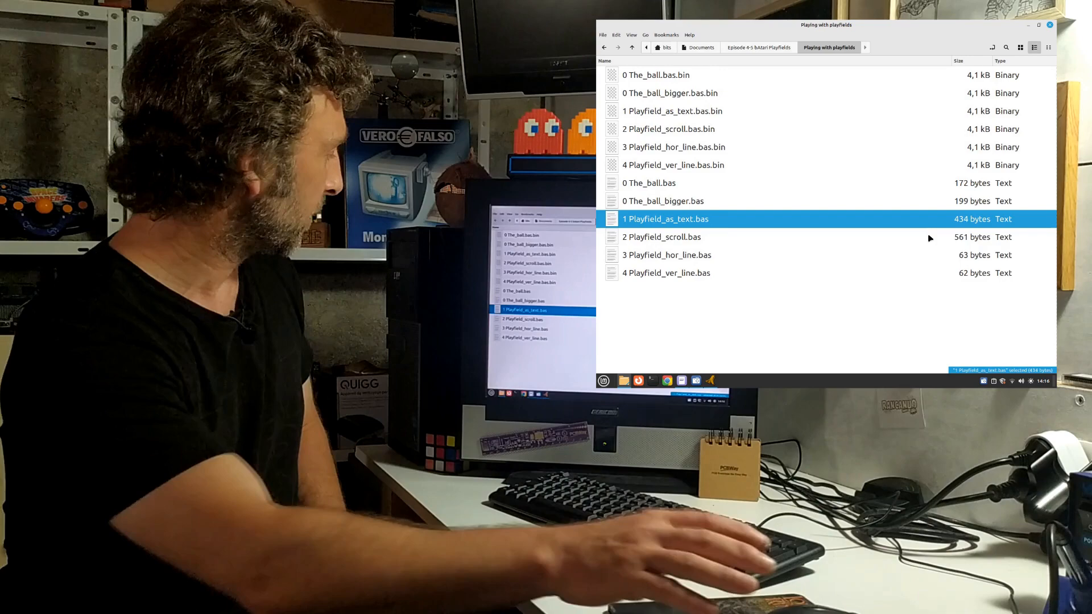
- Select 1 Playfield_as_text.bas.bin in the Playing with playfields folder
left_click(672, 110)
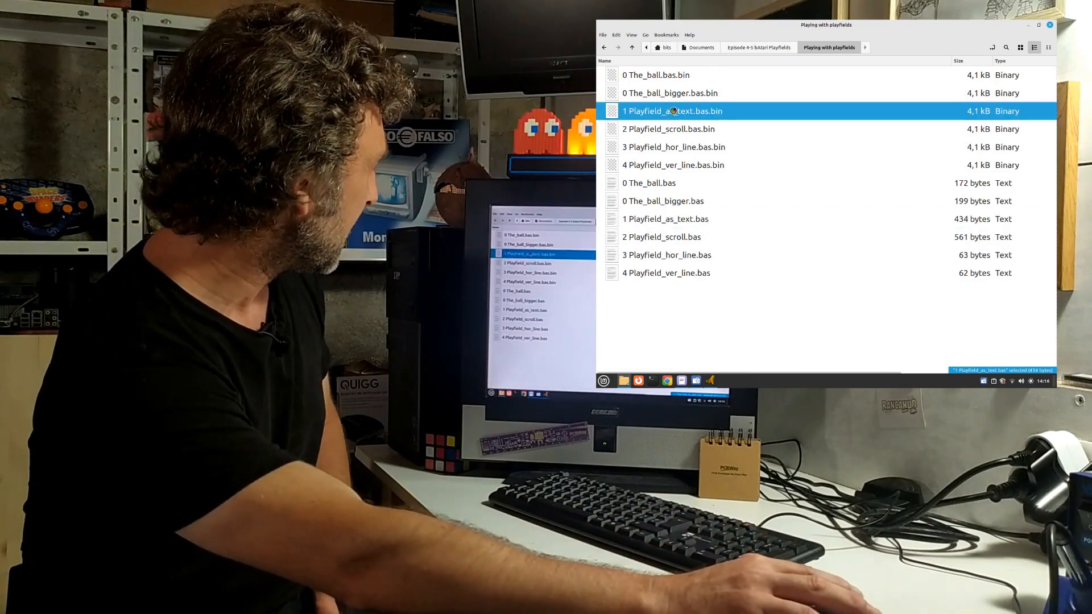